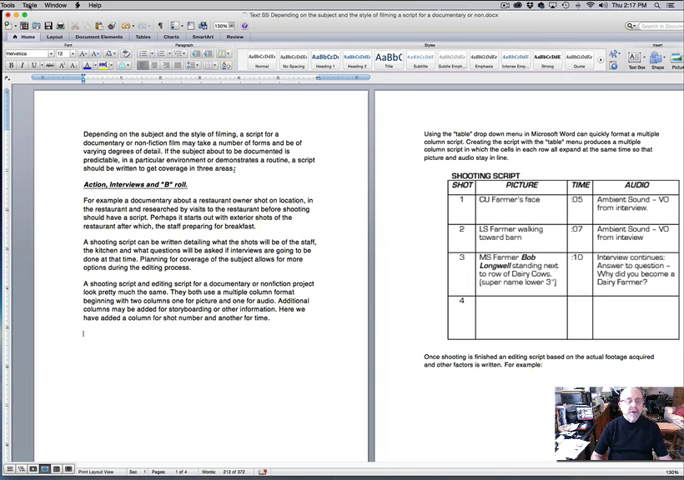
Insert an empty four-column table below the paragraph via Table > Insert > Table.
click(40, 4)
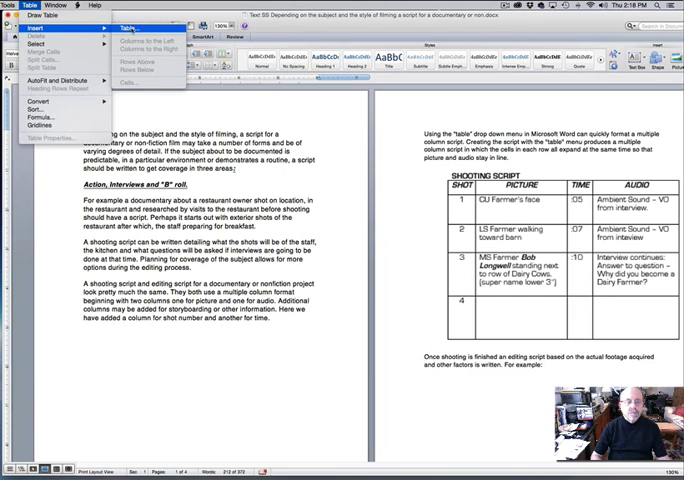
click(128, 28)
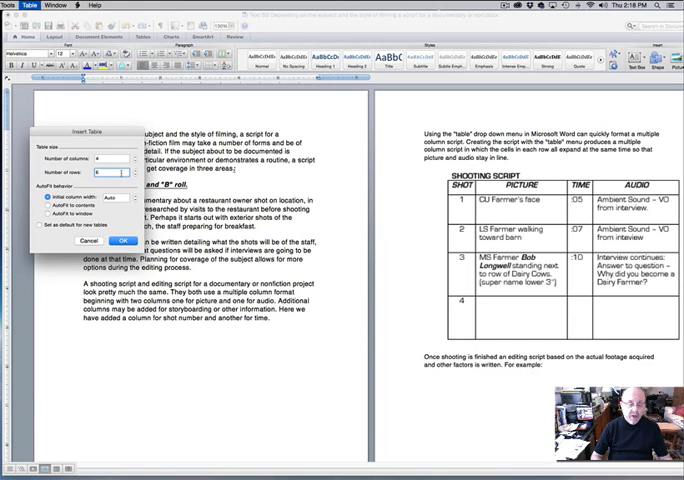
click(122, 240)
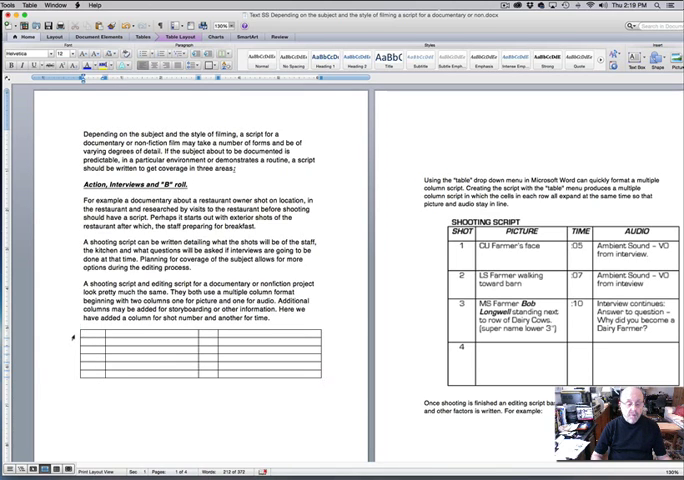
click(200, 340)
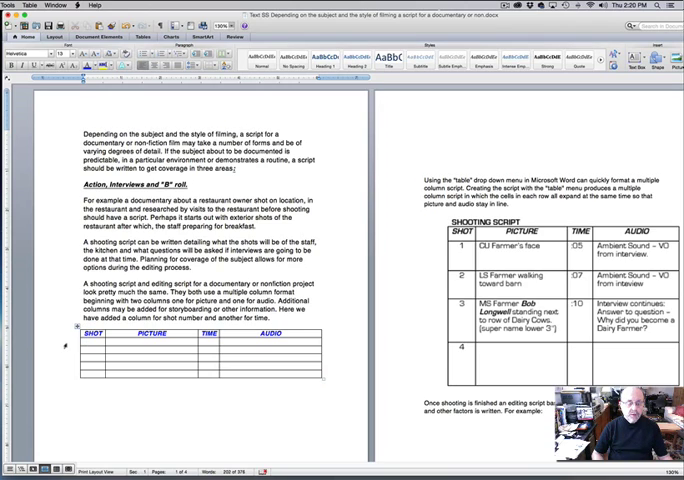
Enter shot number 1 in the first cell beneath the headings.
click(96, 334)
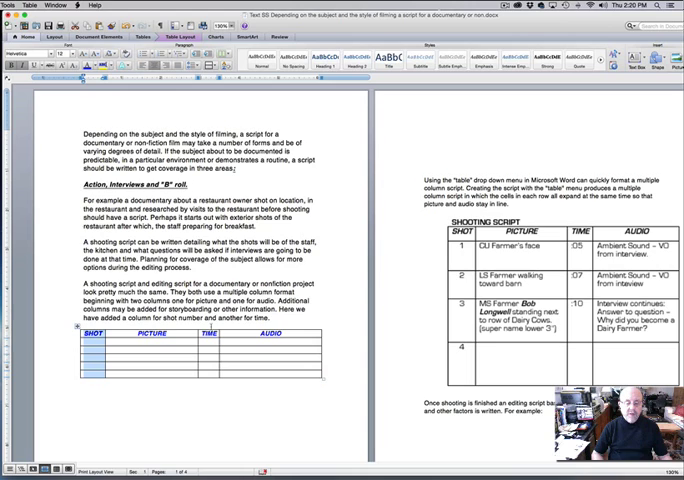
click(206, 332)
text(1)
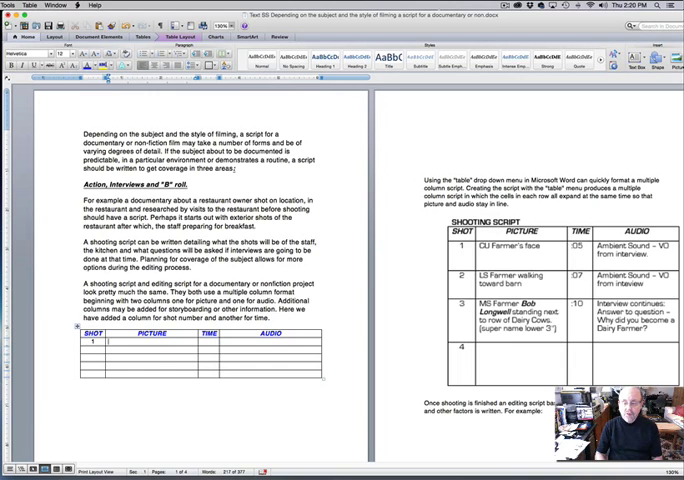
Describe shot 1's picture as CU of the farmer's face with time :05.
text(CU Fa)
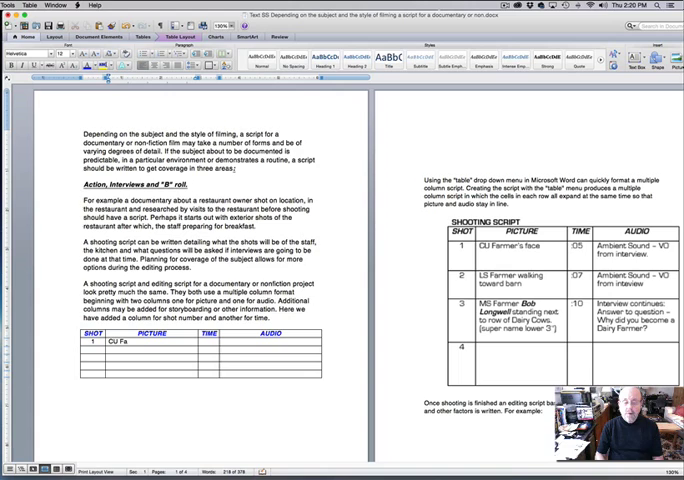
text(rmer)
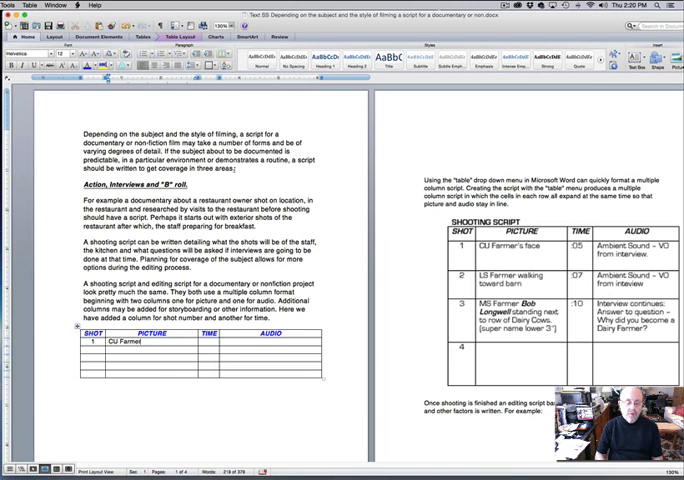
text('s Fa)
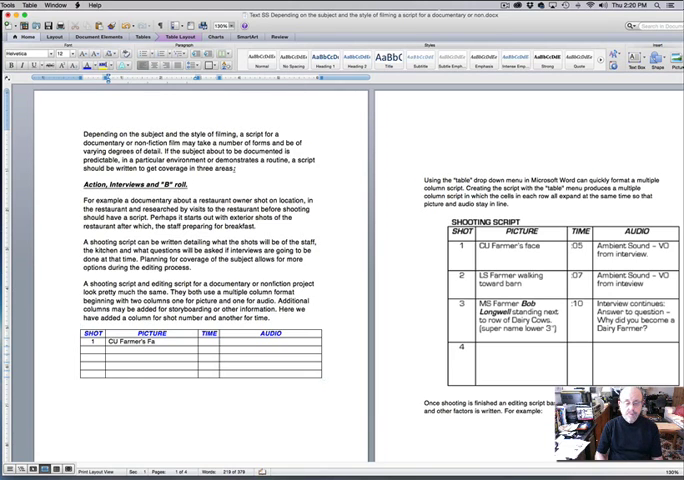
text(ce)
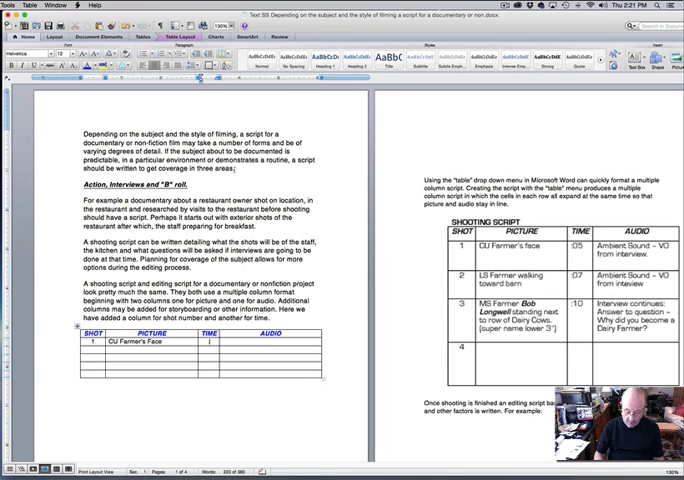
text(:05)
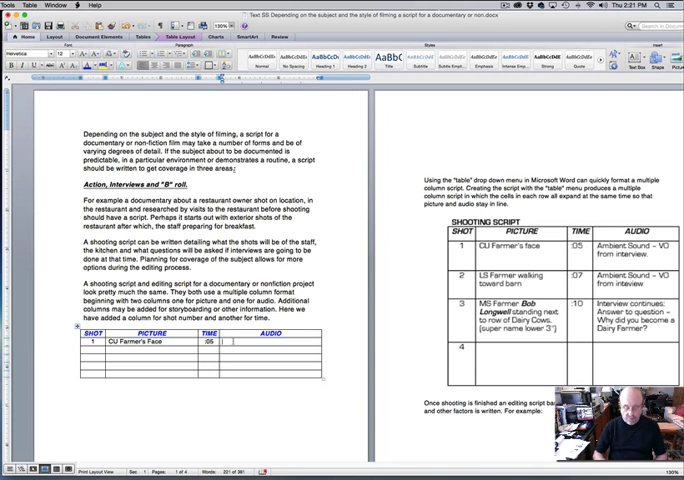
Enter shot 1's audio: Ambient Sound – VO from interview.
text(A)
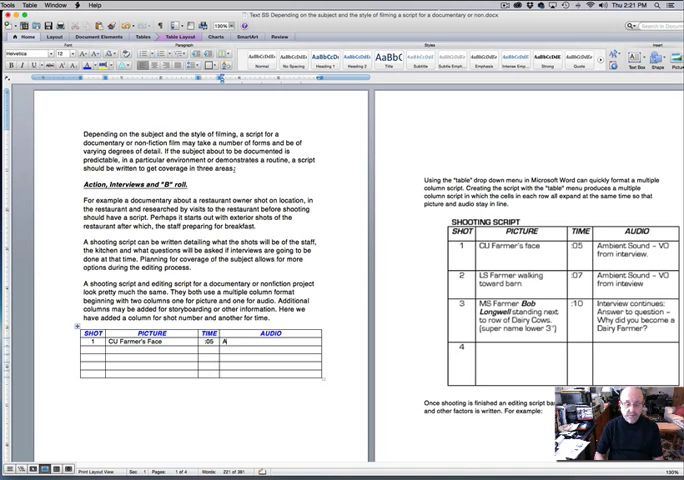
text(Ambient Sound -)
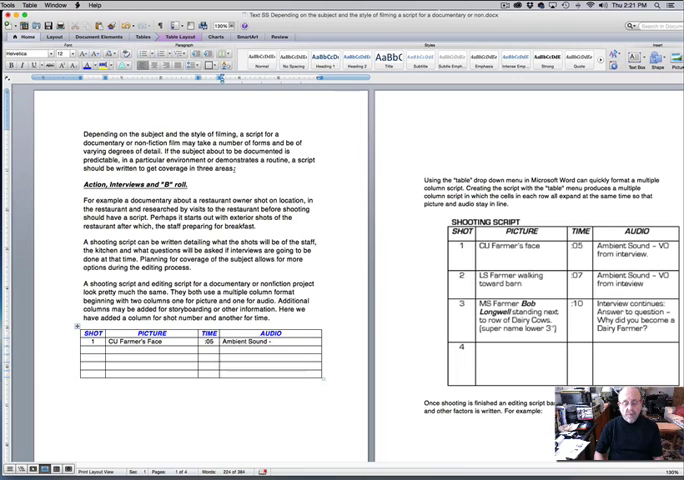
text(V)
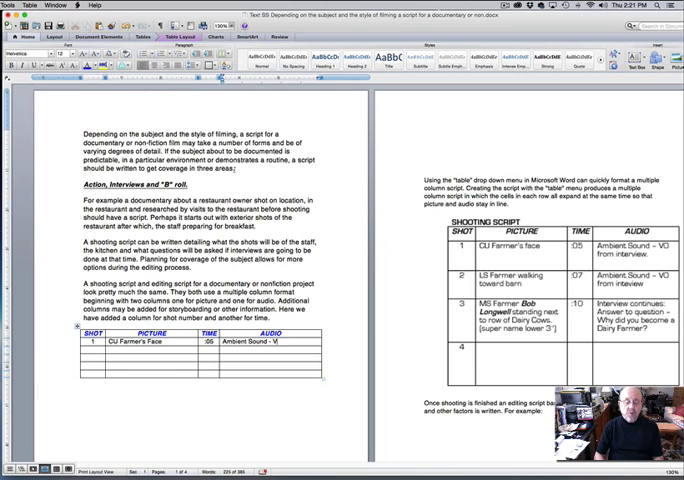
text(O)
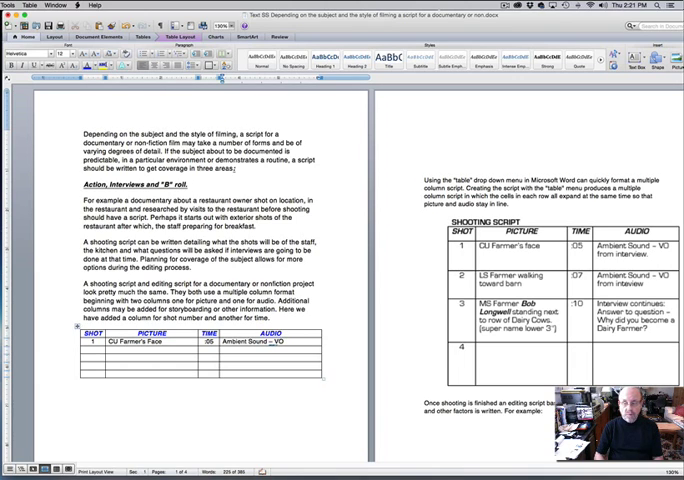
text(F)
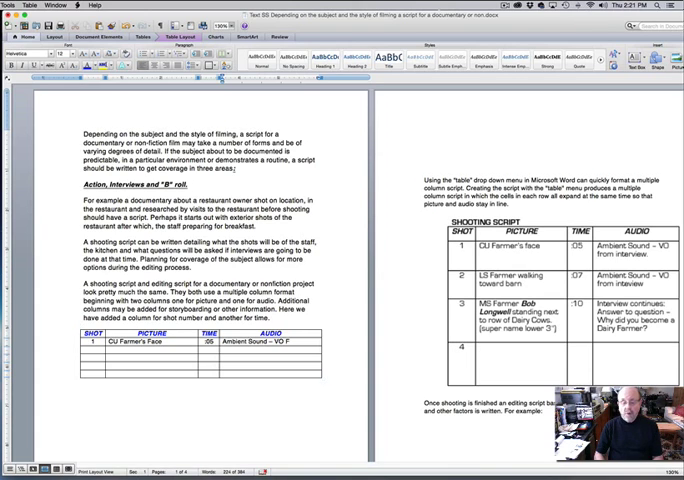
text(rom Interview with farmer.)
click(92, 352)
text(2)
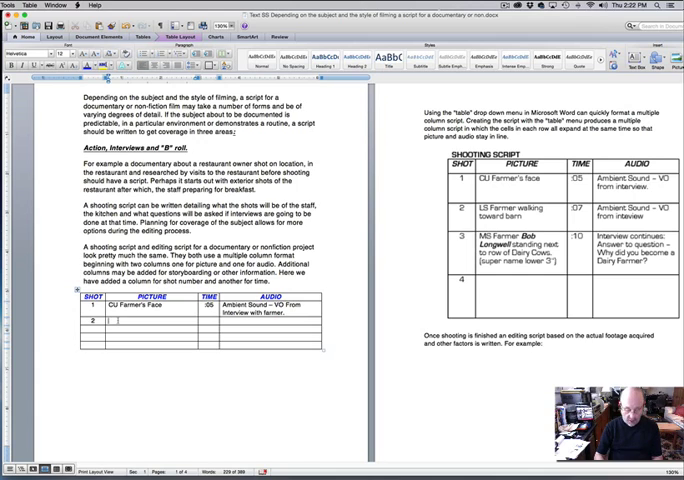
Fill shot 2: LS of the farmer walking toward the barn, ambient sound and VO.
text(LS Farmer walking toward the)
click(208, 320)
text(:07)
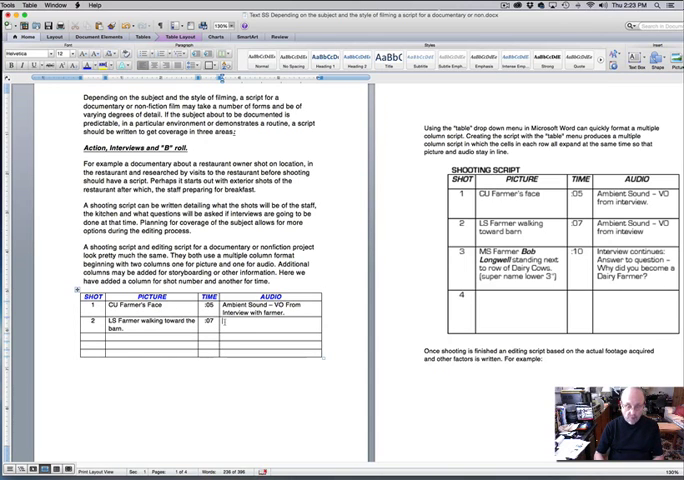
text(Ambient Sound -)
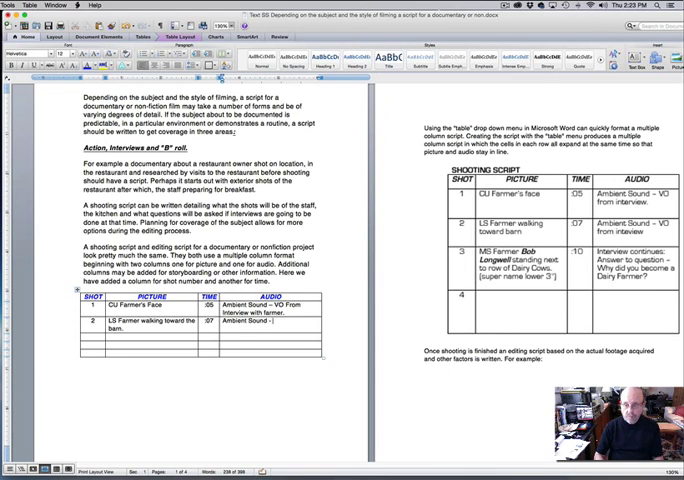
text(VO from the interview continues)
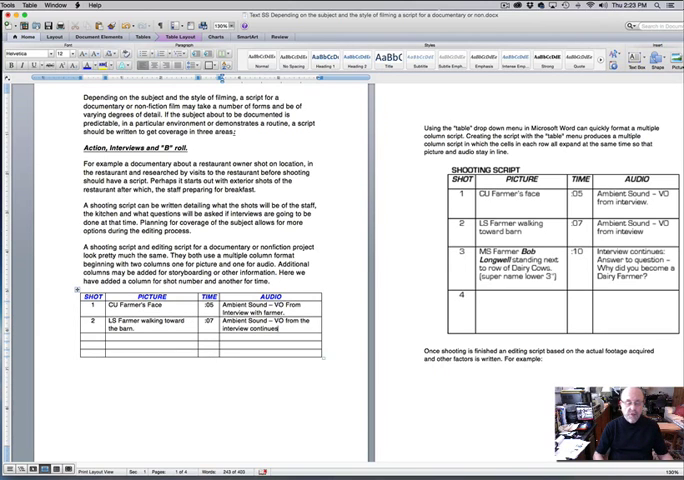
scroll(down, 3)
text(3)
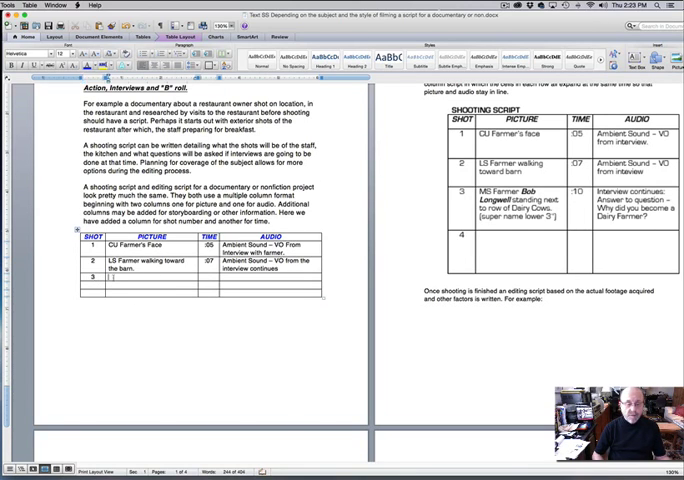
text(MS)
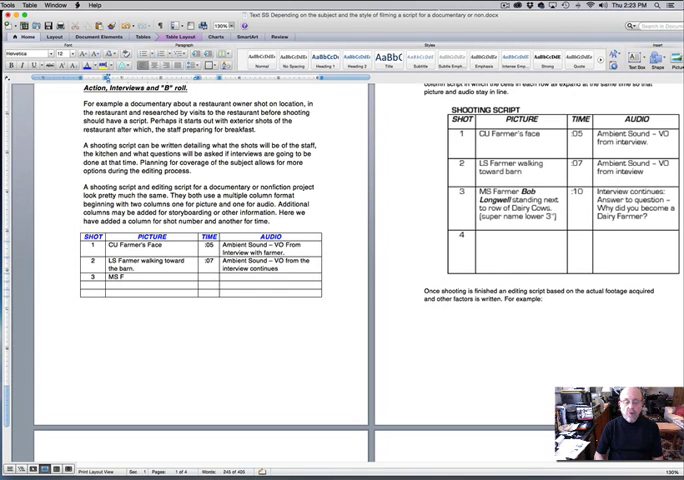
text(Farmer)
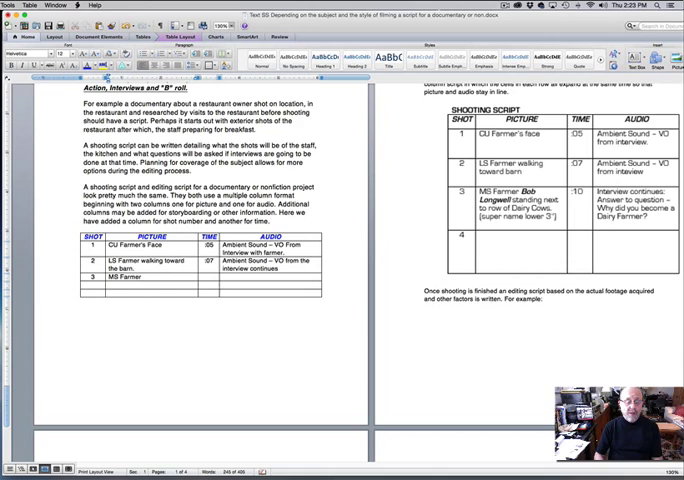
text(Bob)
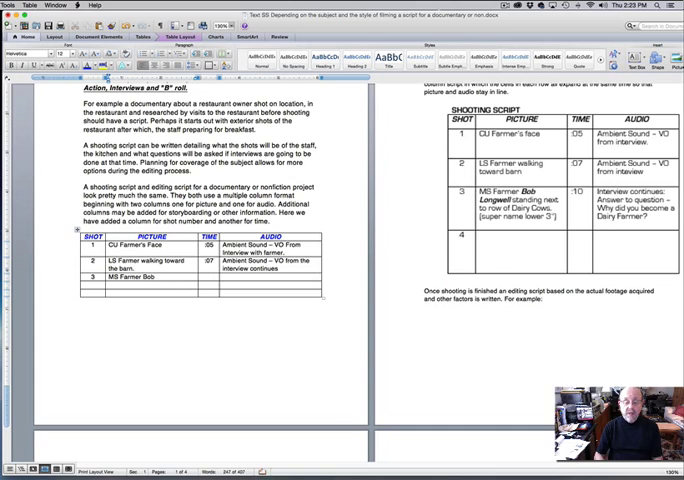
text(Long)
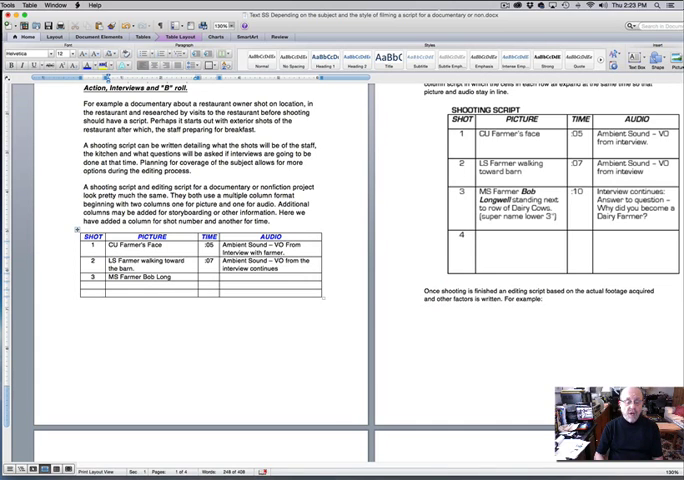
text(well)
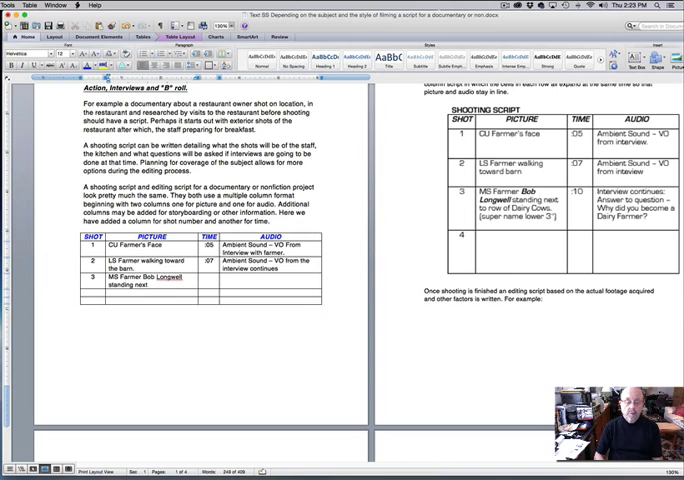
text(to row of Dairy Cows (super name in lower third.)
text(:10)
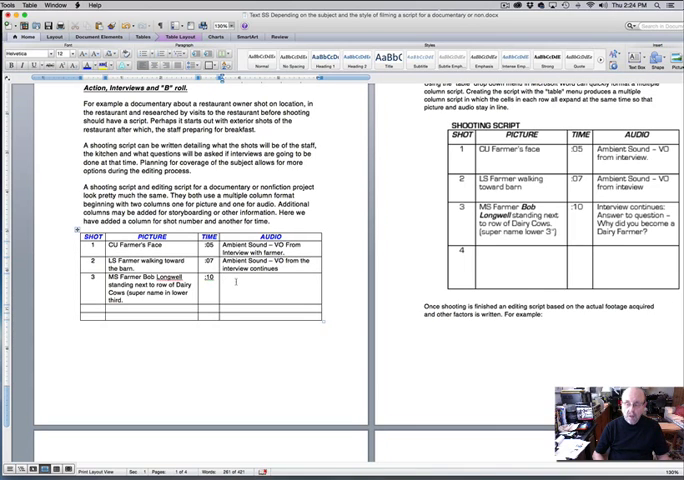
Enter shot 3's audio: interview continues with the dairy-farmer answer, then add empty rows.
text(Interview continues)
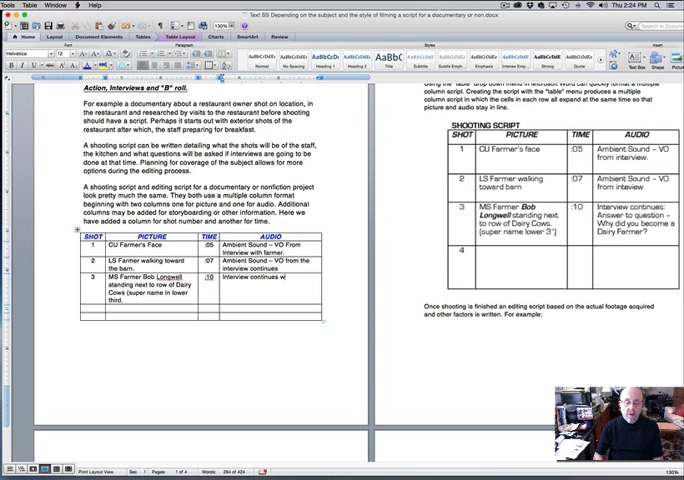
text(with answer)
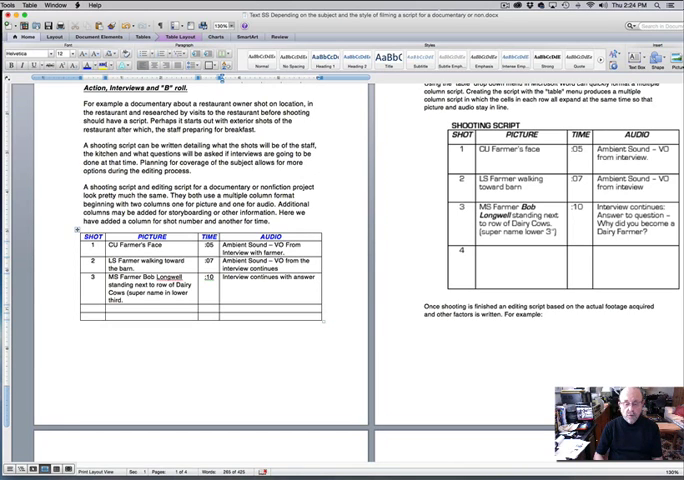
text(to)
text(5)
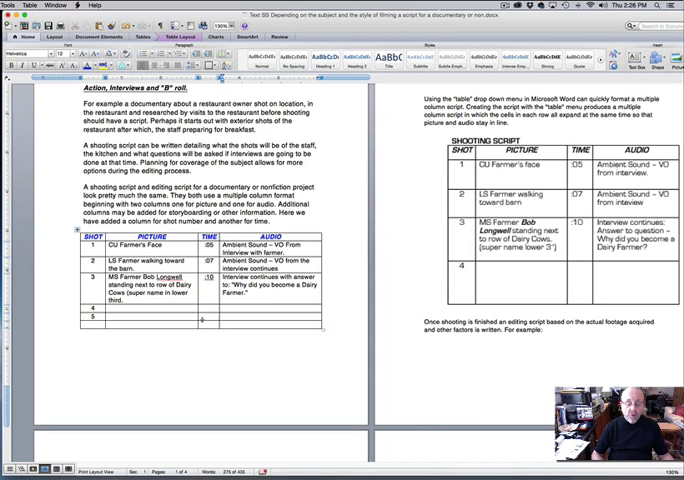
scroll(down, 3)
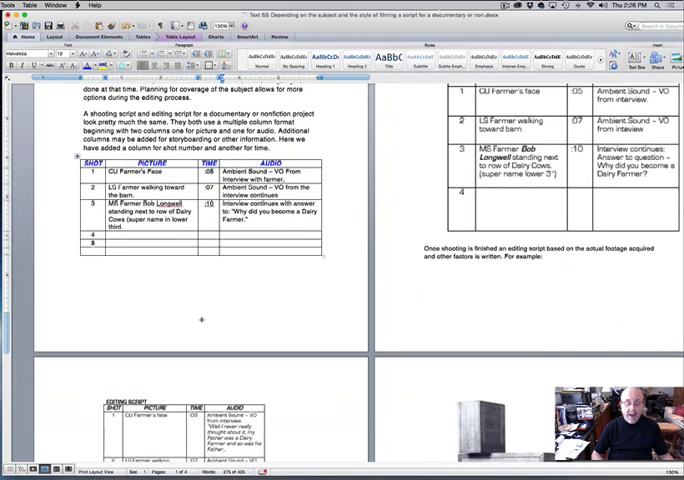
scroll(down, 3)
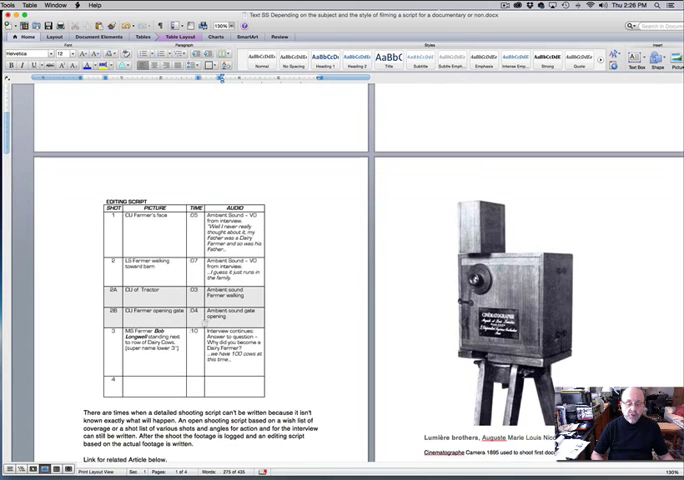